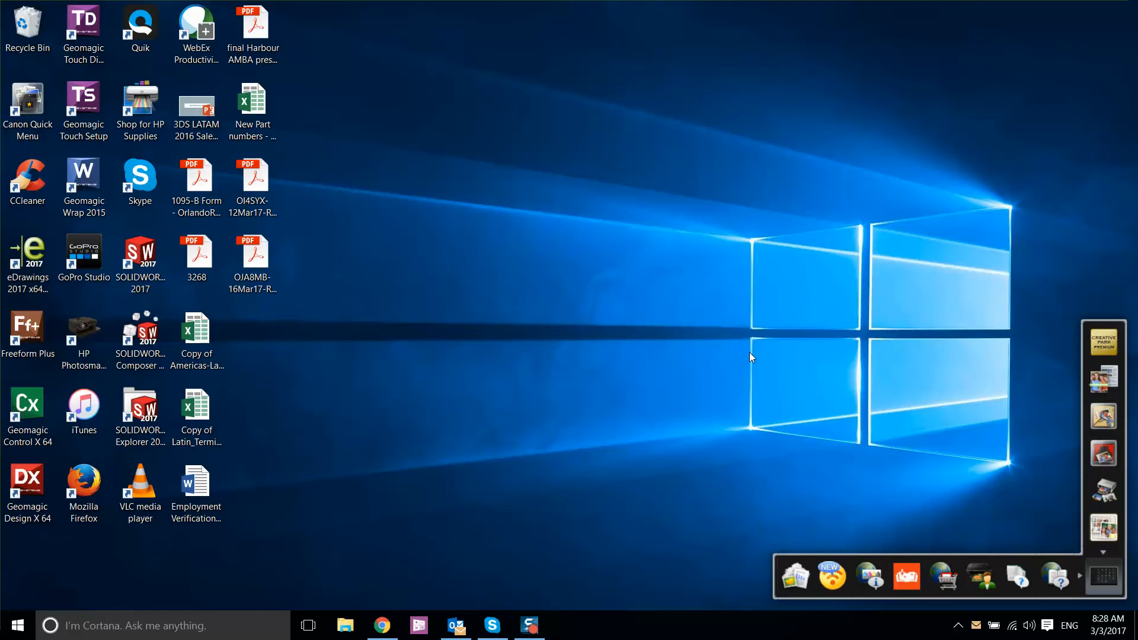
pyautogui.moveTo(427, 371)
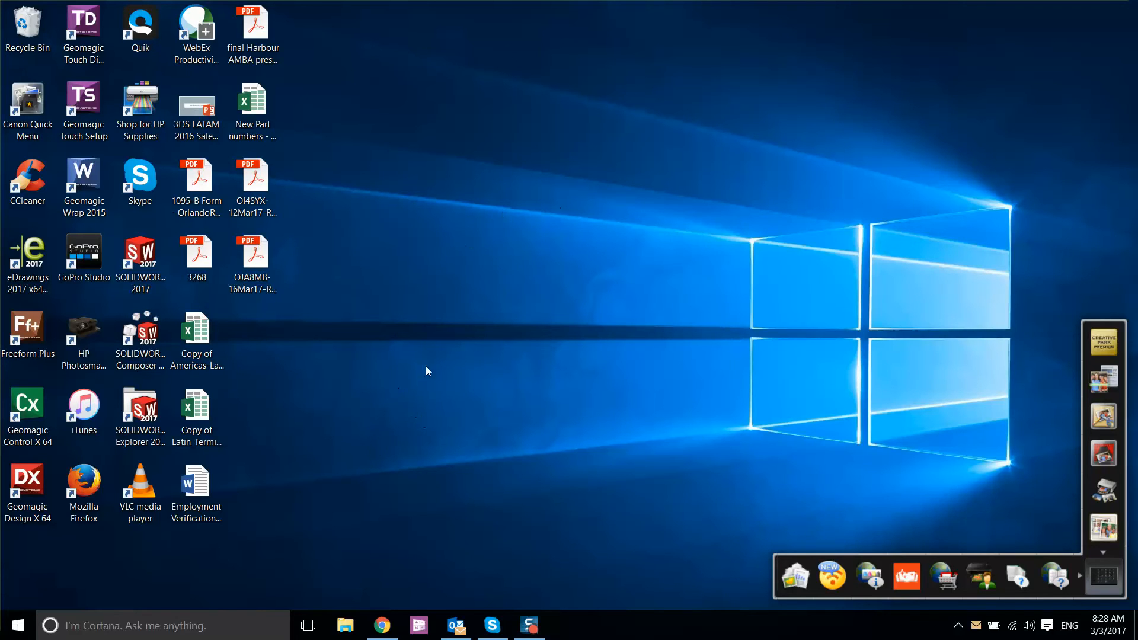
# - Launch File Explorer from the Windows taskbar
pyautogui.click(345, 625)
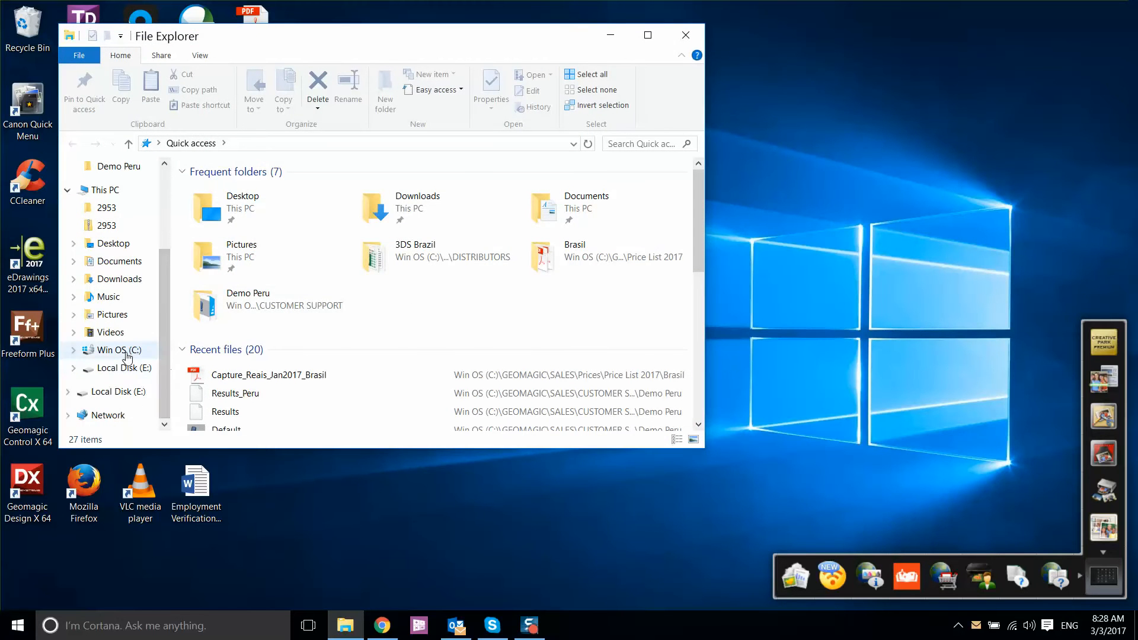
# - Browse drive C into Program Files \ 3D Systems \ Geomagic Design X
pyautogui.click(114, 350)
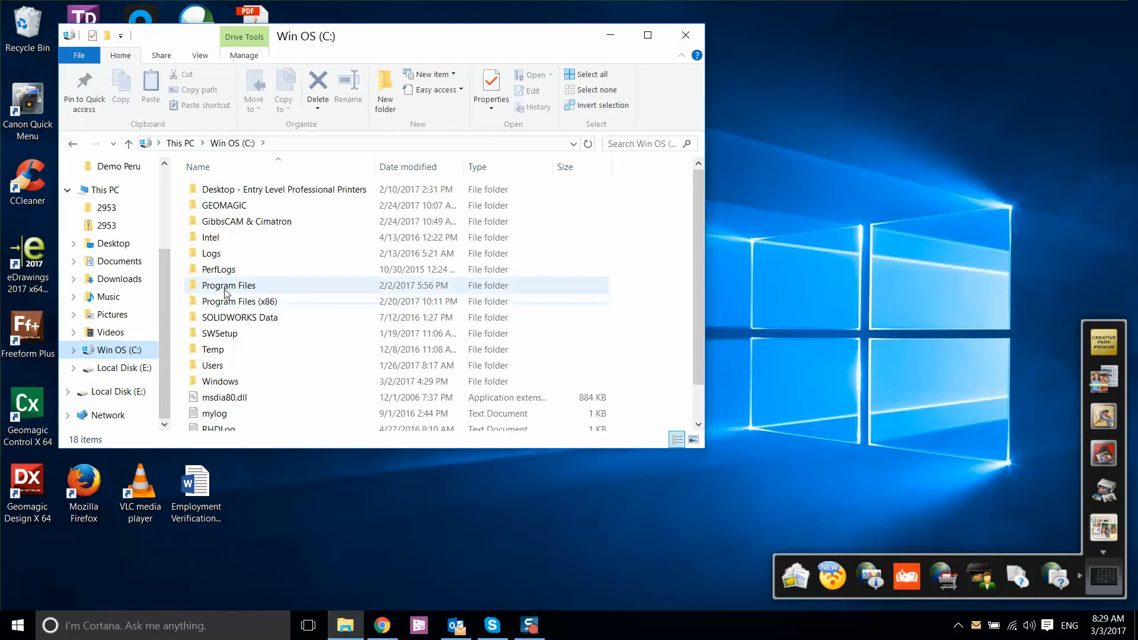
pyautogui.doubleClick(229, 284)
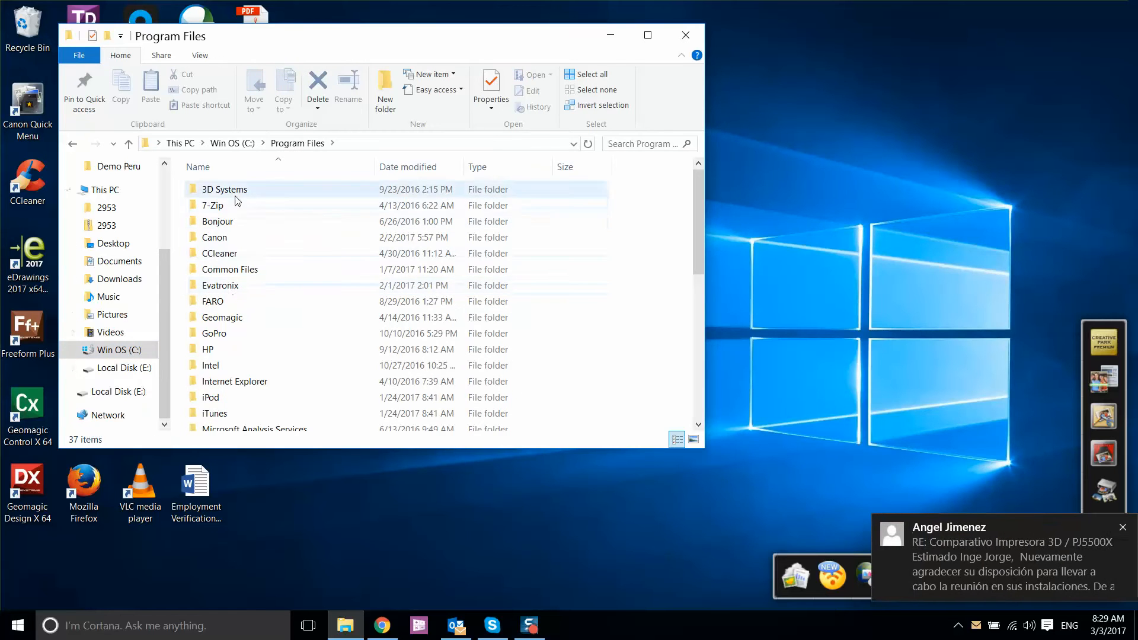
pyautogui.doubleClick(224, 188)
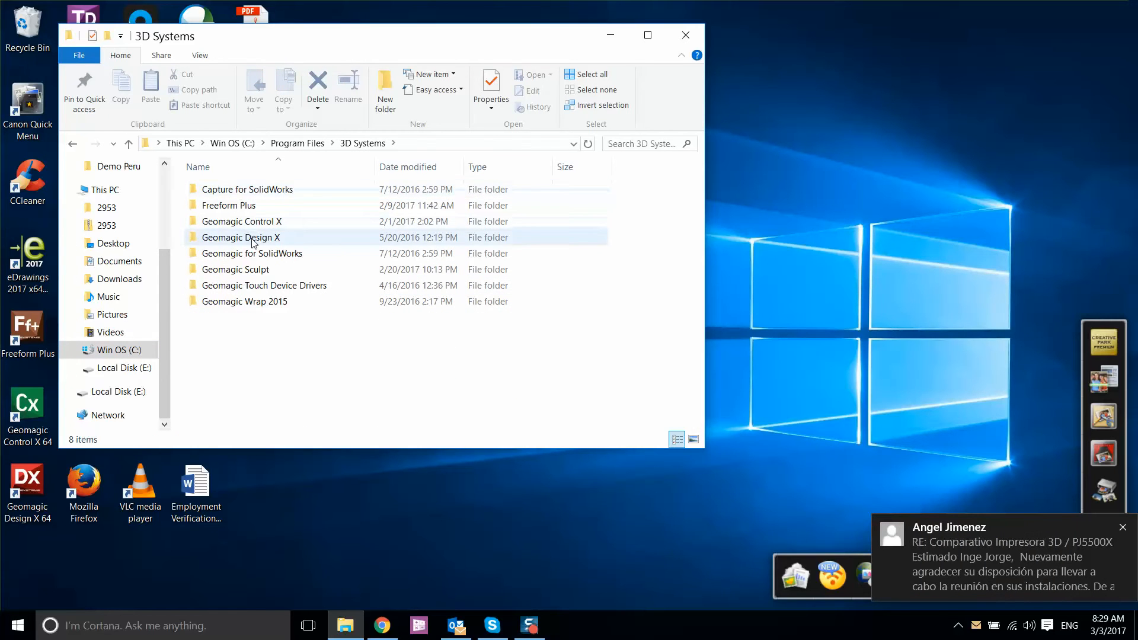
pyautogui.doubleClick(241, 237)
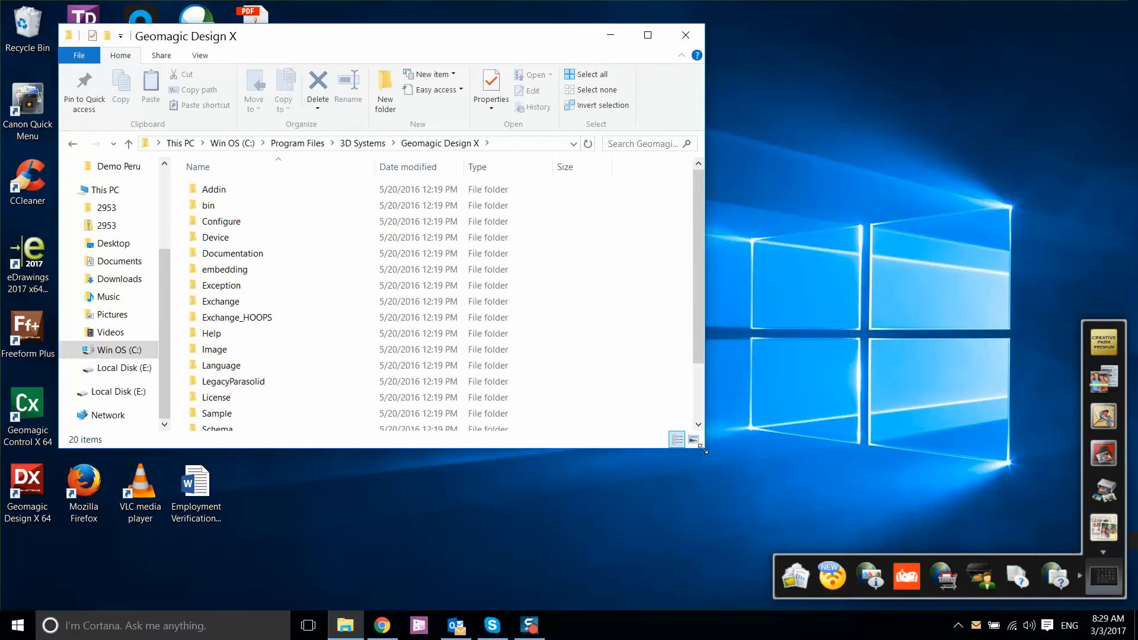
# - Enter the License folder and select the ResetOption application
pyautogui.click(216, 397)
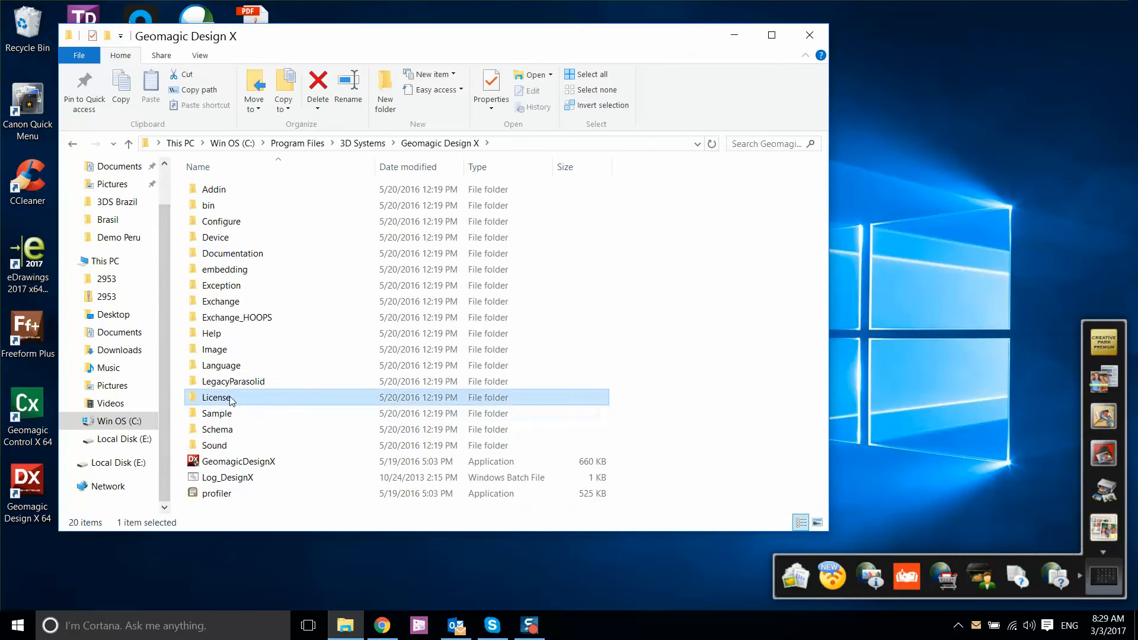
pyautogui.doubleClick(216, 397)
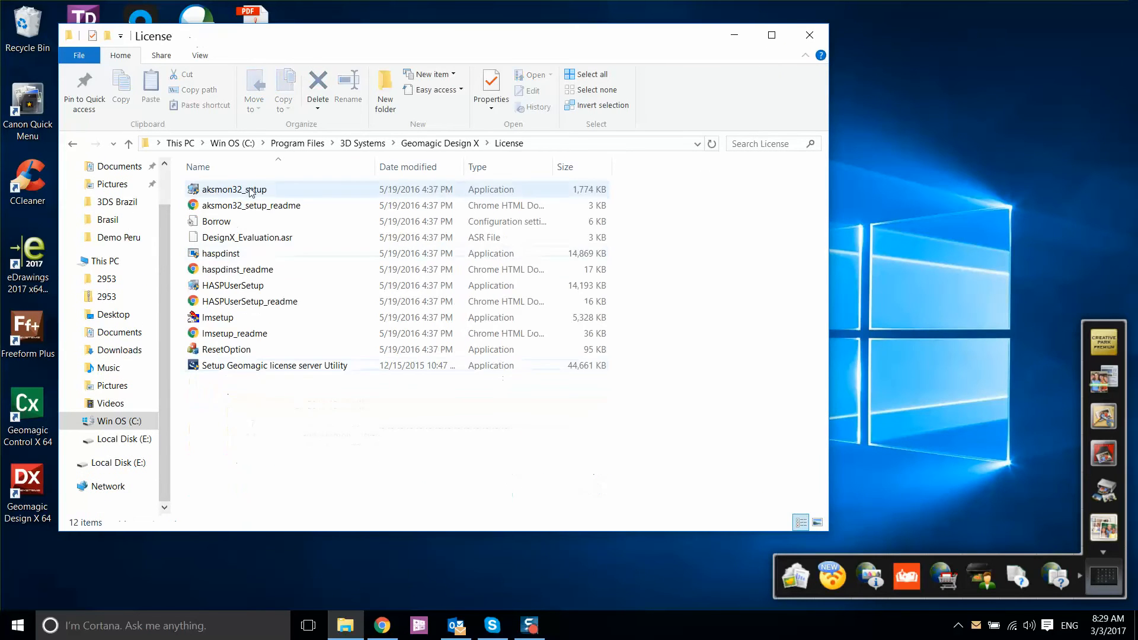
pyautogui.click(274, 365)
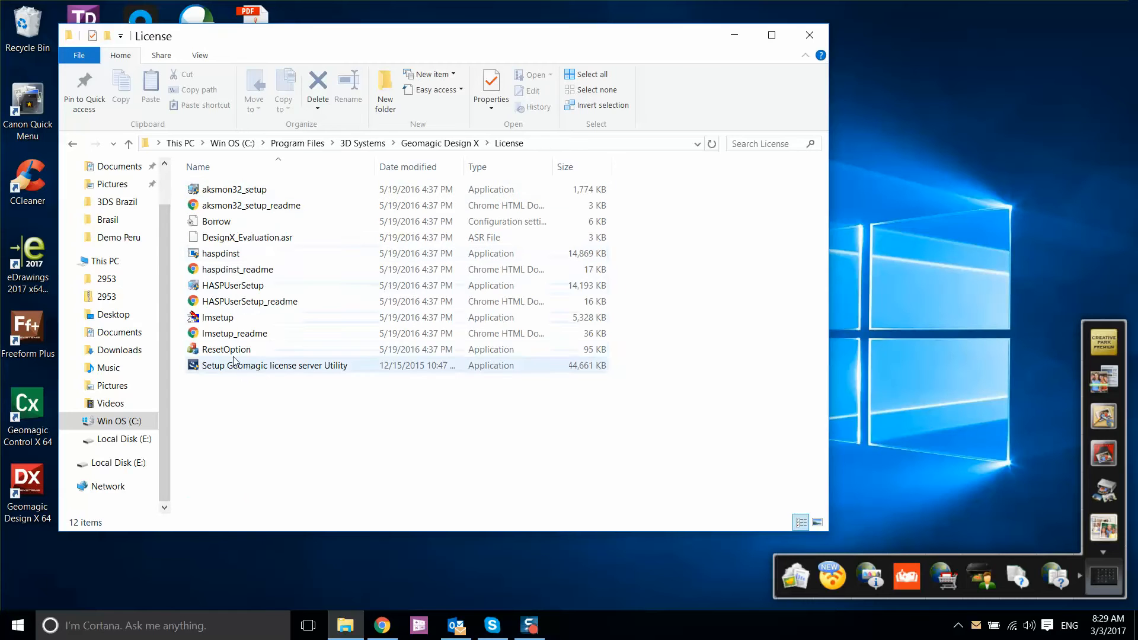
pyautogui.click(226, 348)
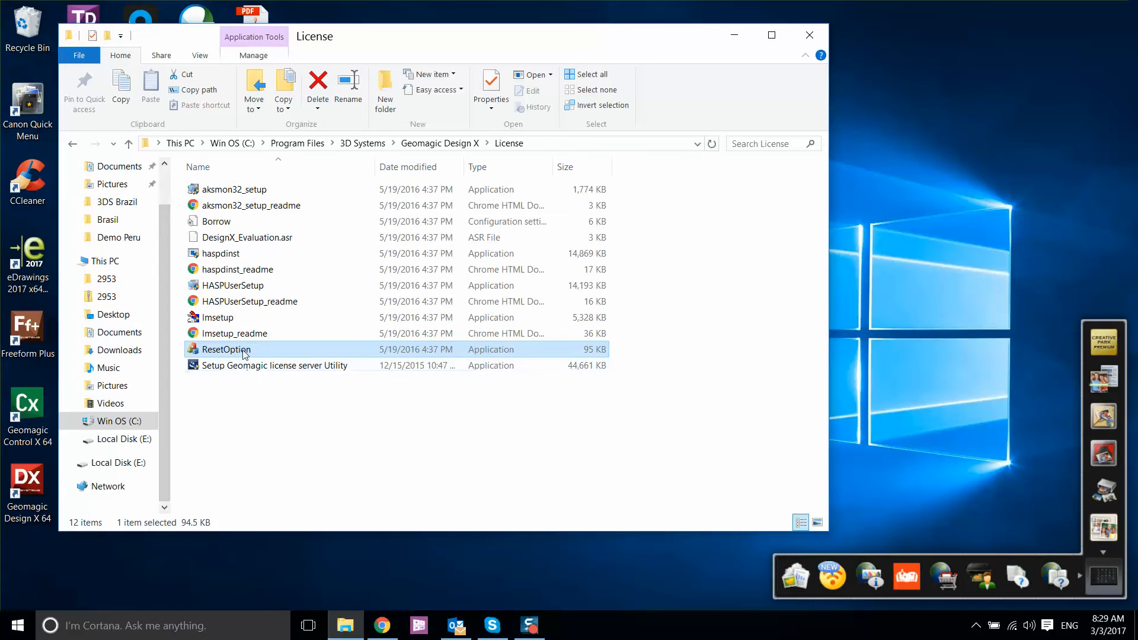
pyautogui.moveTo(225, 348)
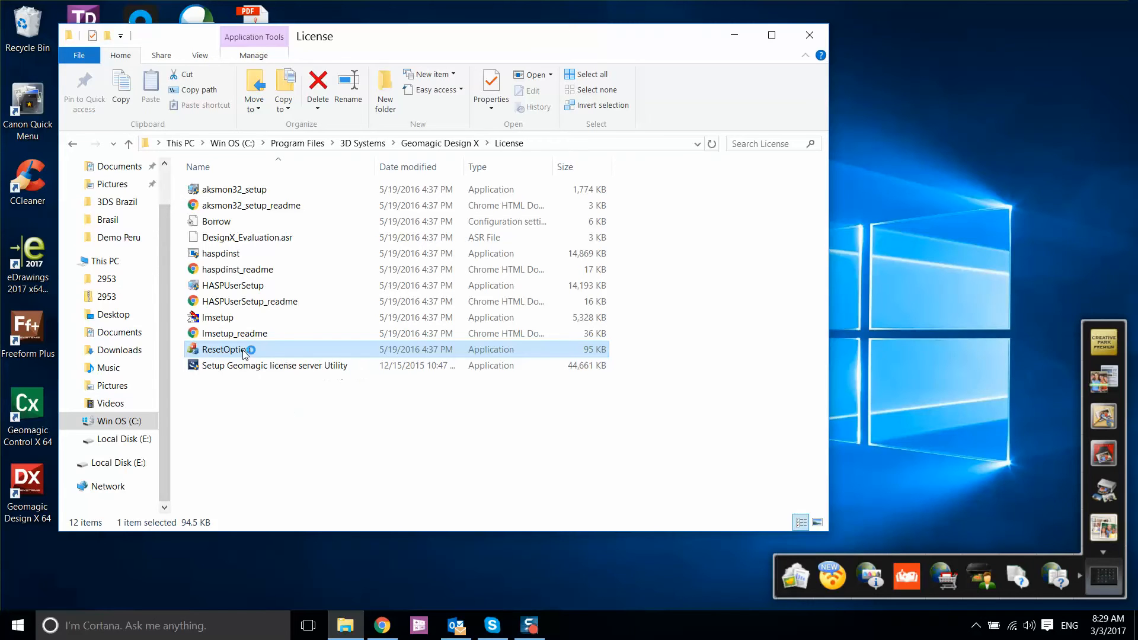
# - Run ResetOption with 'Clean the My Document folder' unchecked and confirm the registry deletion
pyautogui.doubleClick(225, 348)
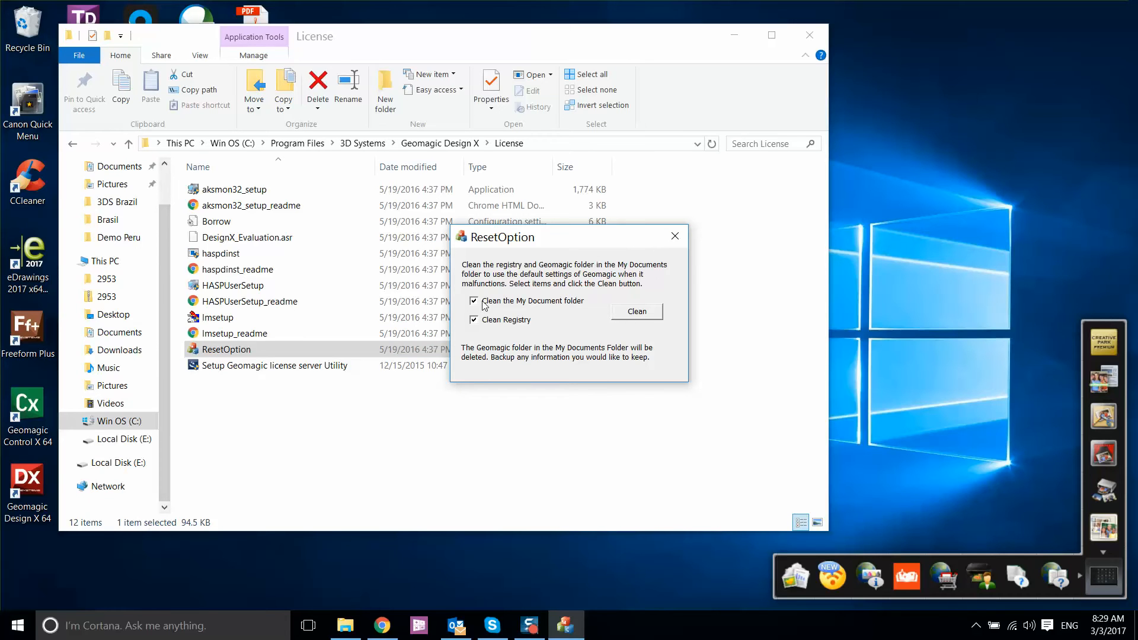
pyautogui.click(472, 300)
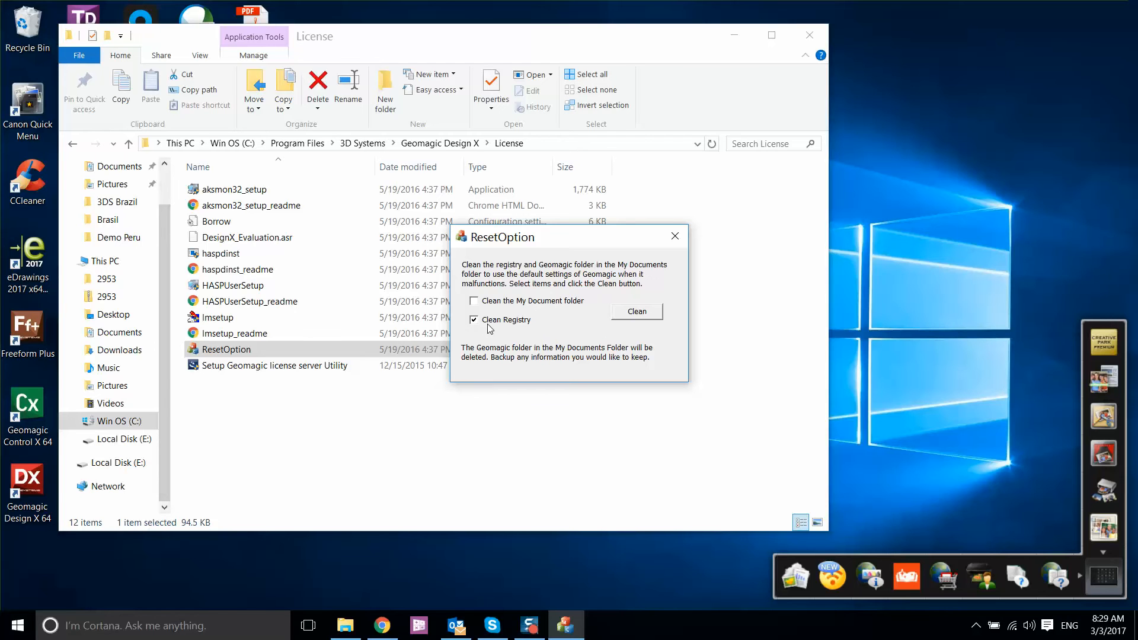
pyautogui.click(636, 310)
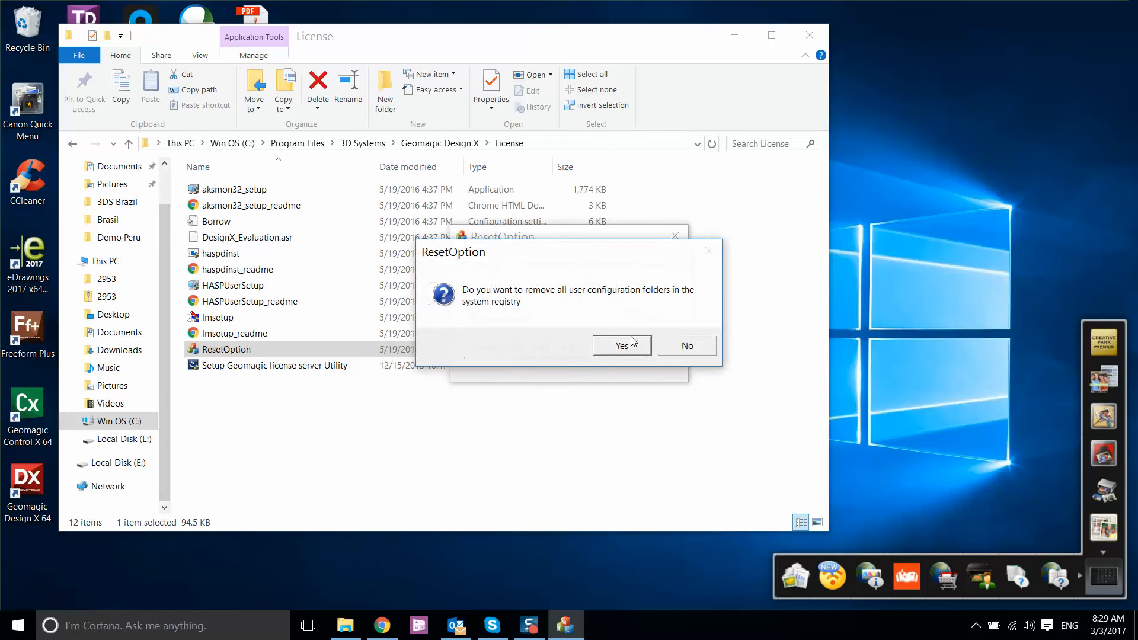
pyautogui.click(621, 345)
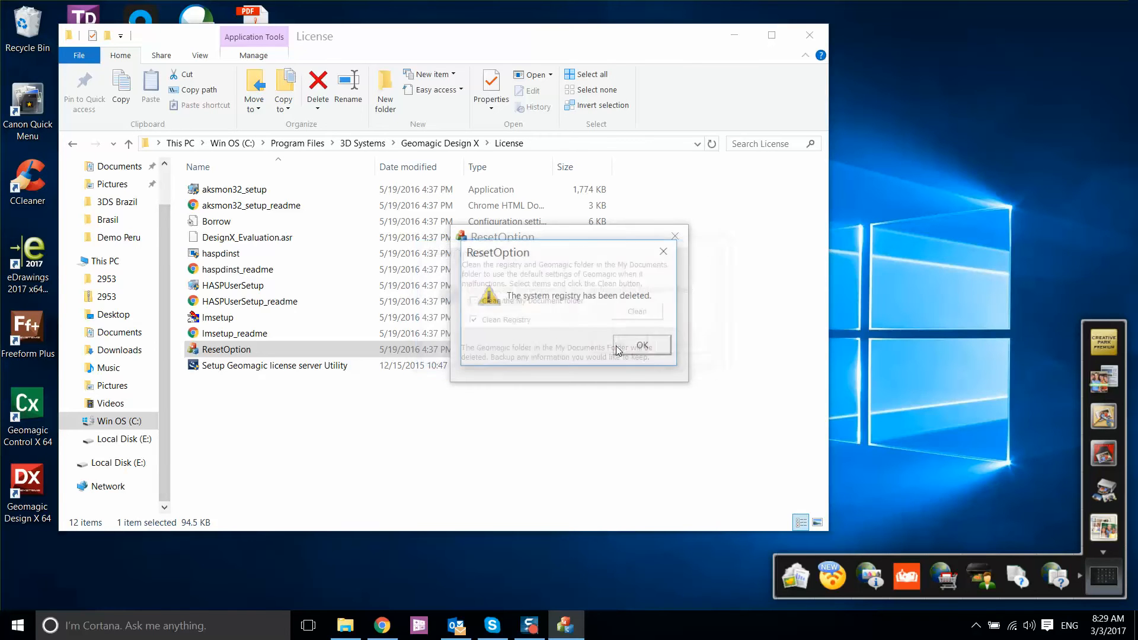
pyautogui.click(641, 345)
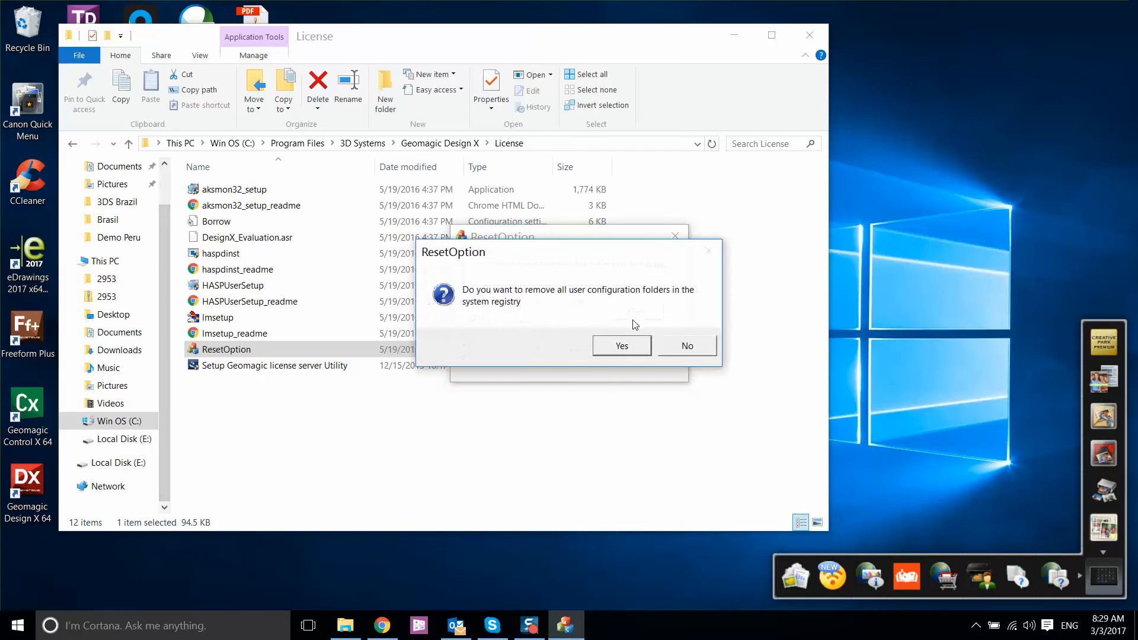
# - Repeat the registry-only clean a second time and acknowledge the deletion notice
pyautogui.click(620, 345)
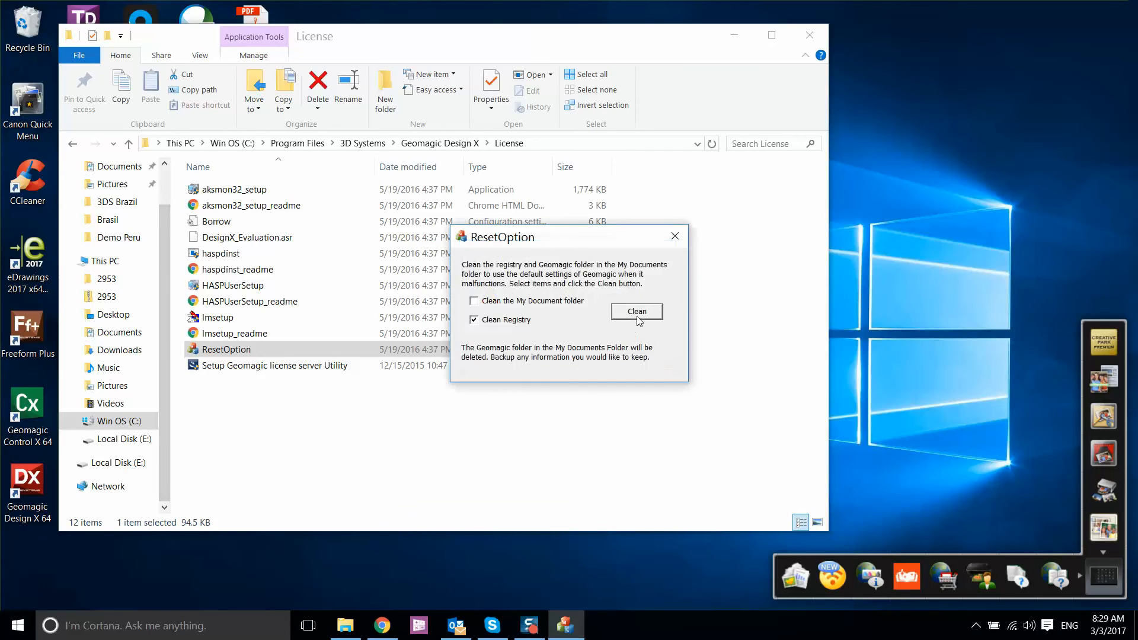
pyautogui.click(636, 310)
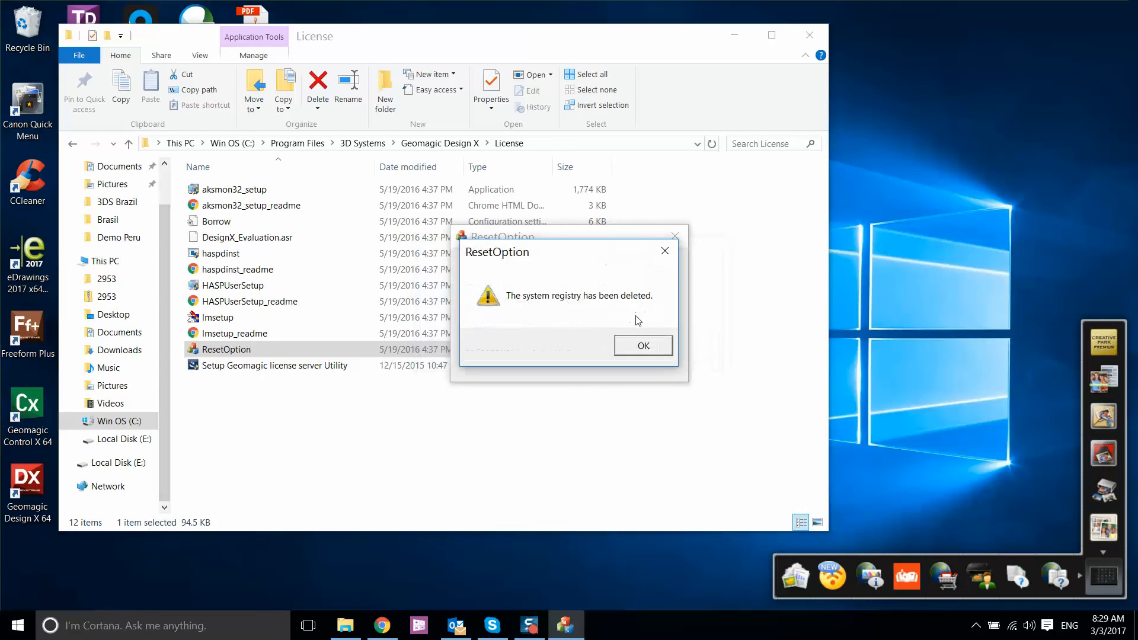
pyautogui.click(641, 345)
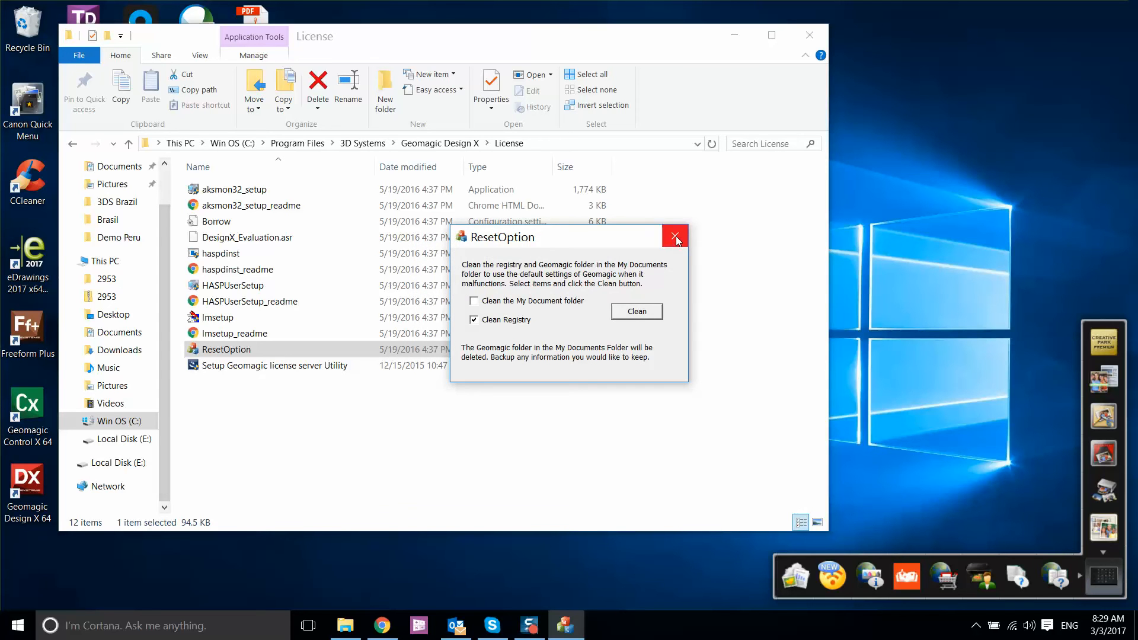
# - Close ResetOption and start Geomagic Design X 64 from its desktop shortcut
pyautogui.click(674, 237)
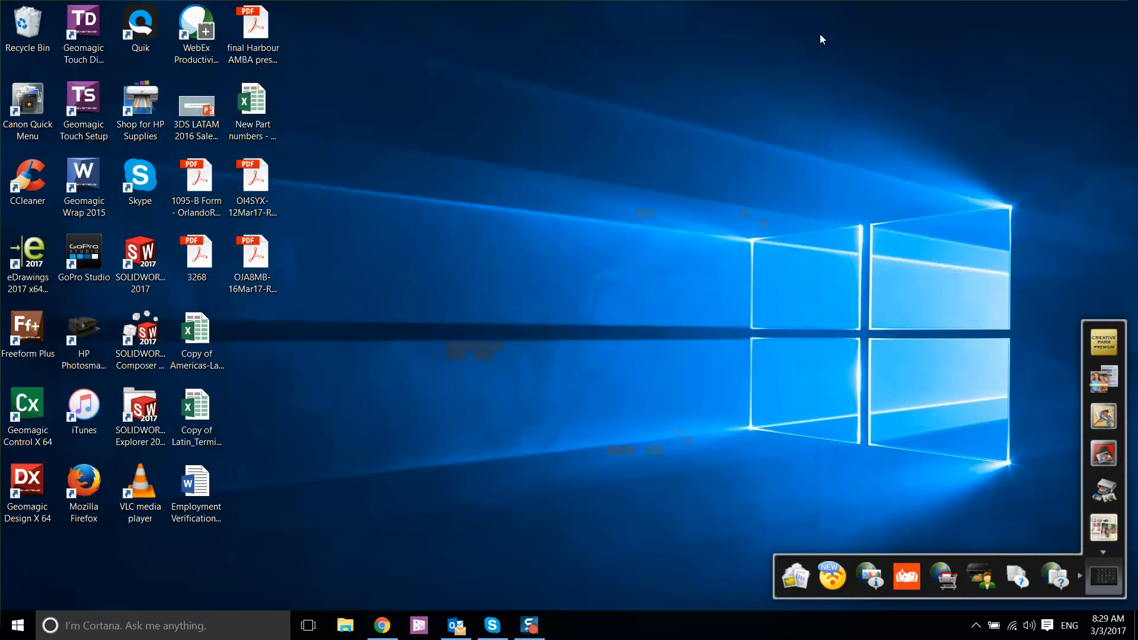
pyautogui.click(28, 493)
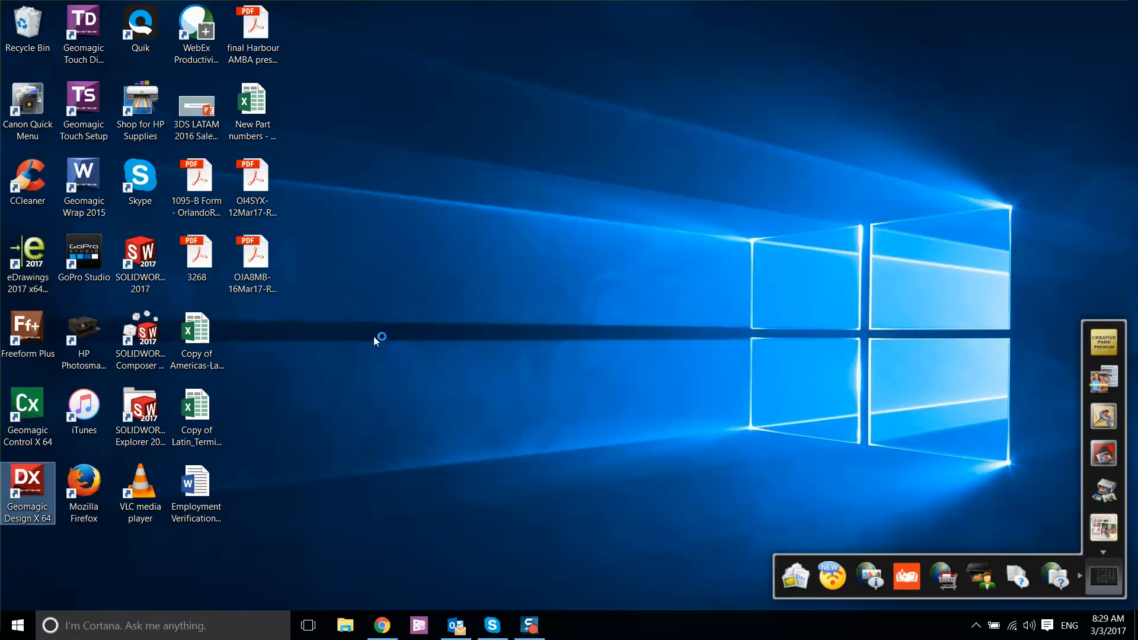
pyautogui.doubleClick(27, 493)
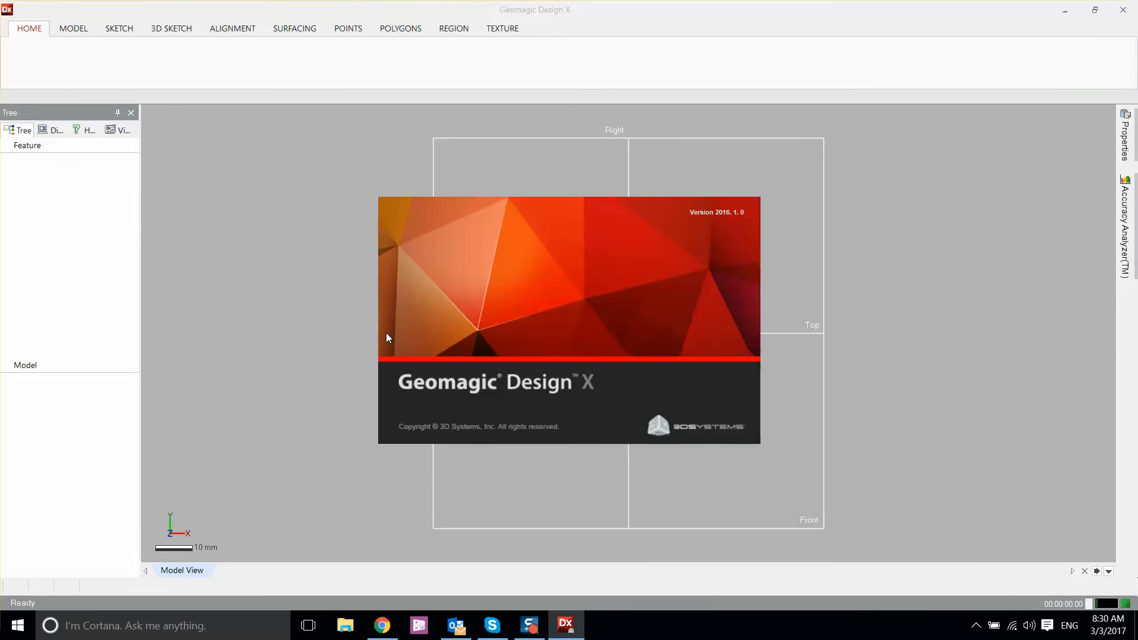
pyautogui.moveTo(458, 318)
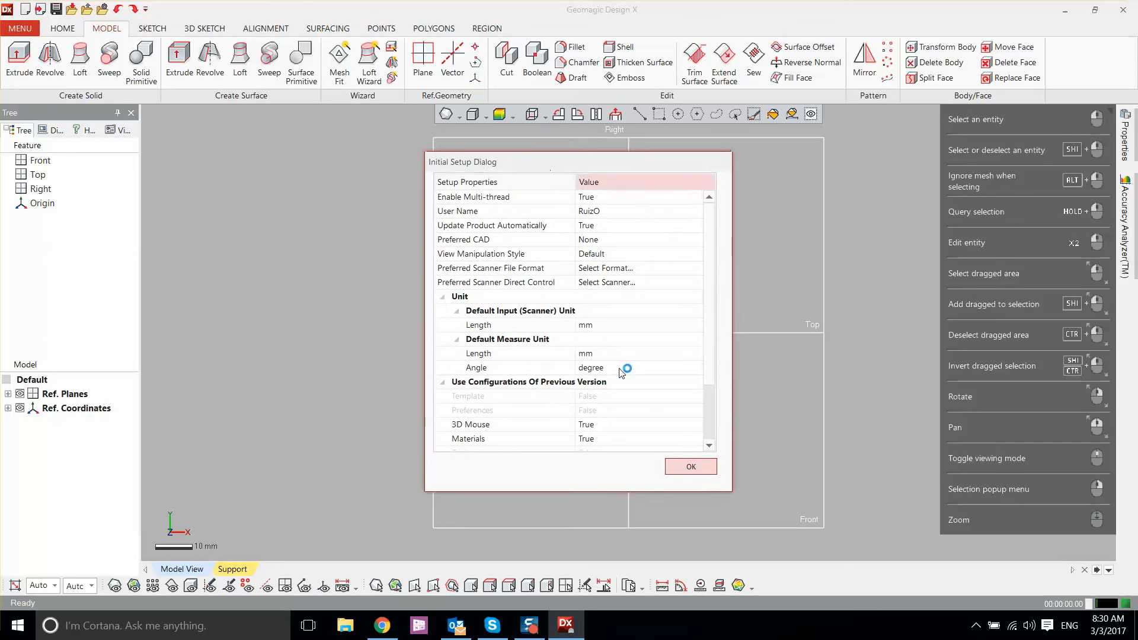
# - Accept the default Initial Setup Dialog, leaving an empty model with reference planes
pyautogui.click(690, 466)
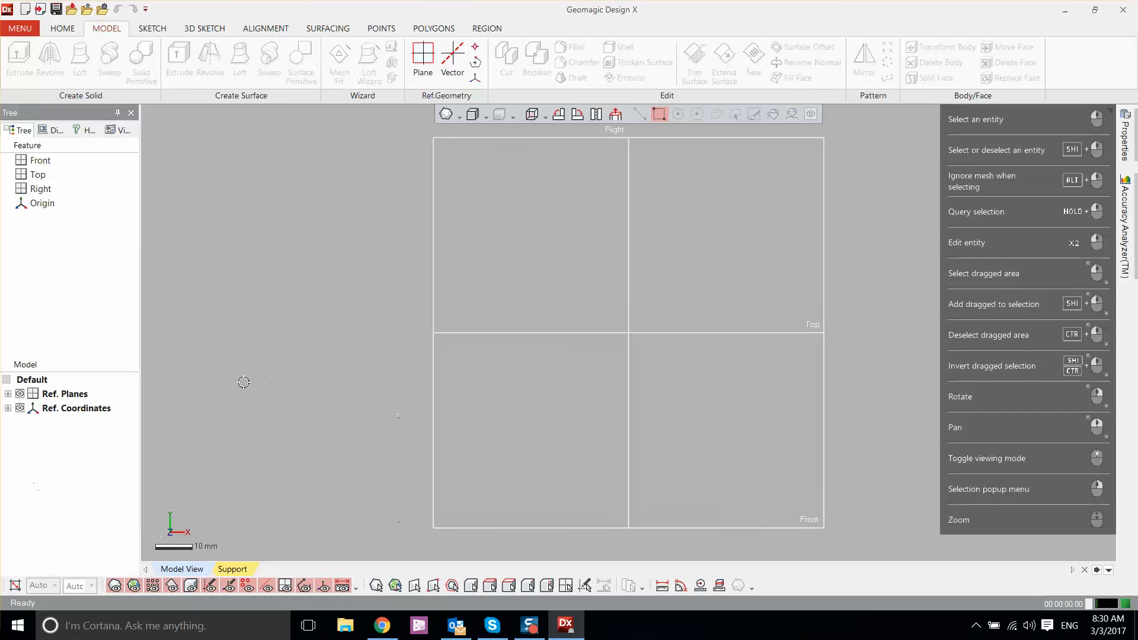
pyautogui.moveTo(241, 381)
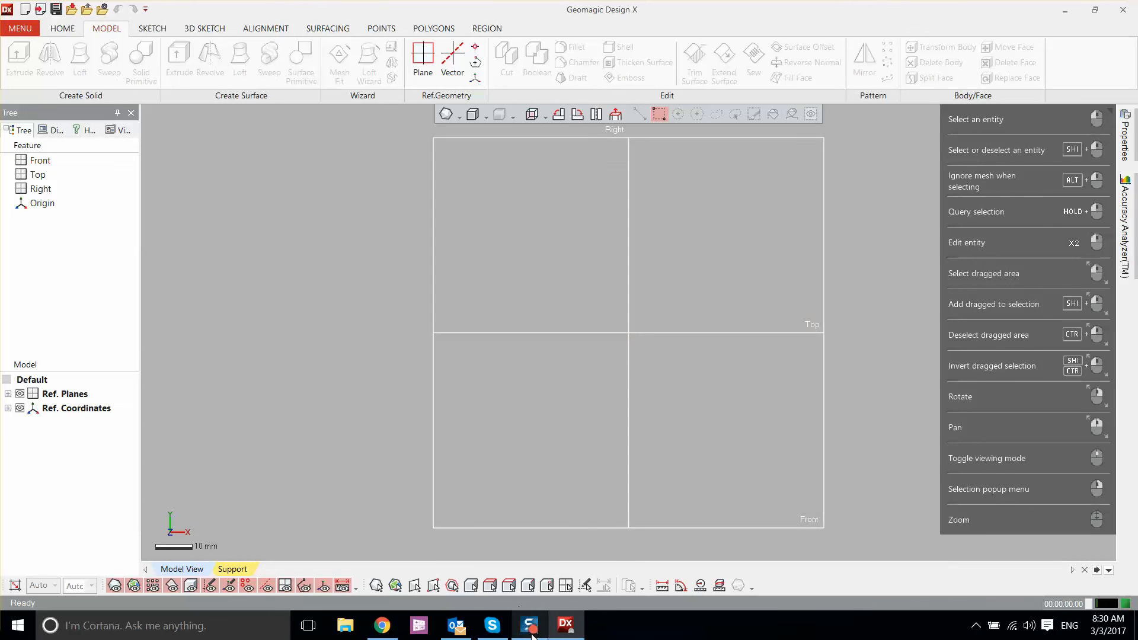
pyautogui.click(529, 625)
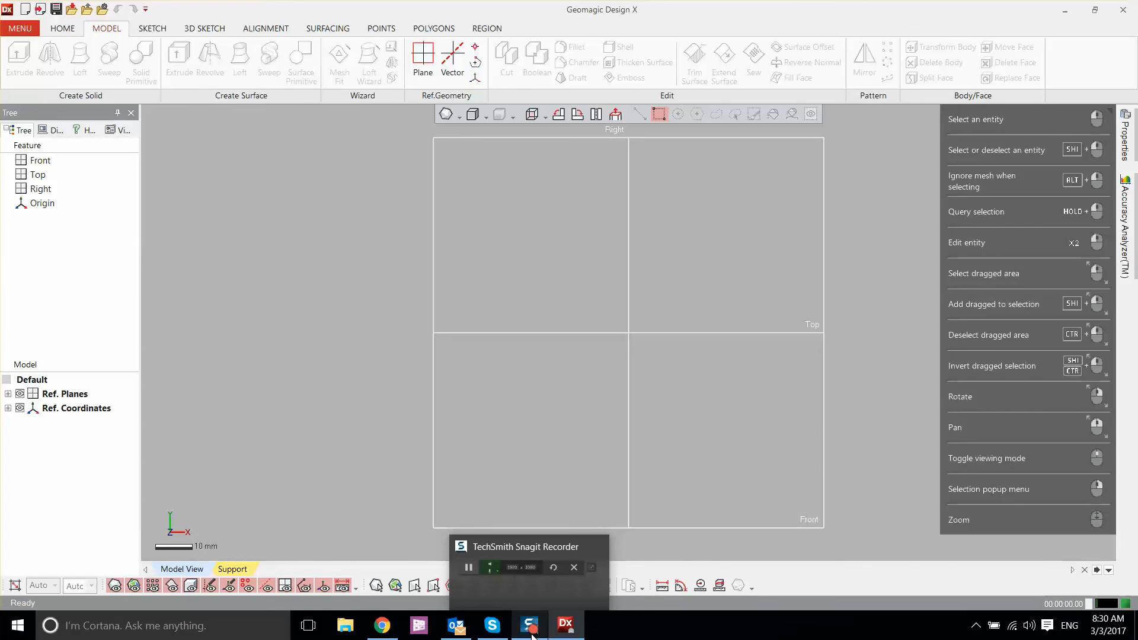